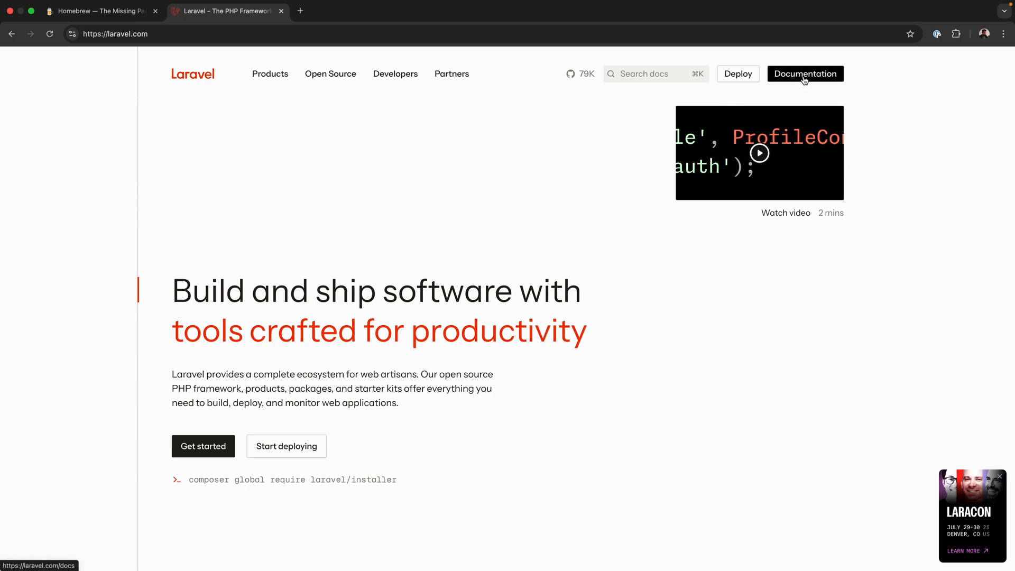
Step: Reach the Laravel 12.x Installation guide from the laravel.com header and read Meet Laravel
click(805, 74)
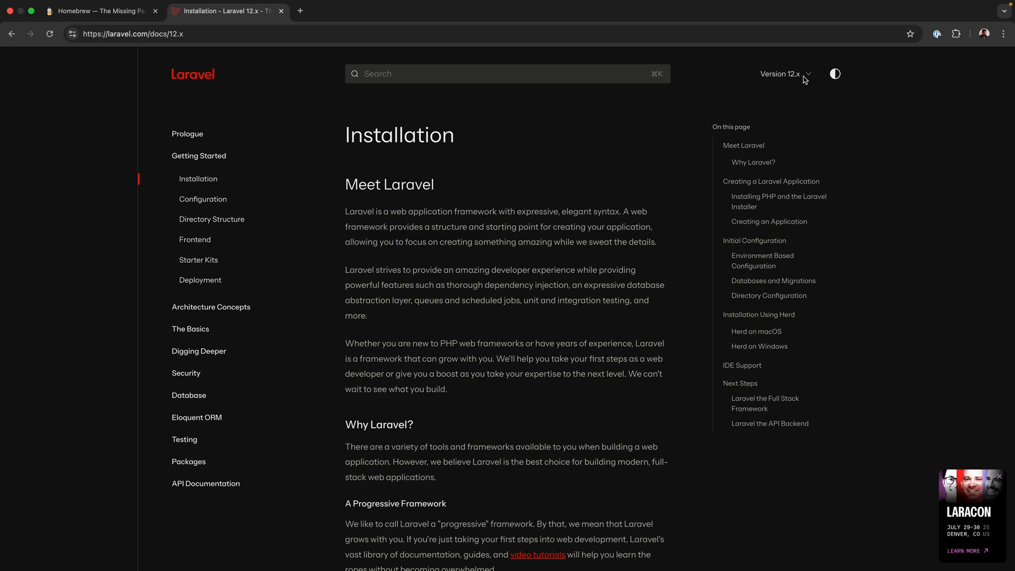
mouse_move(805, 148)
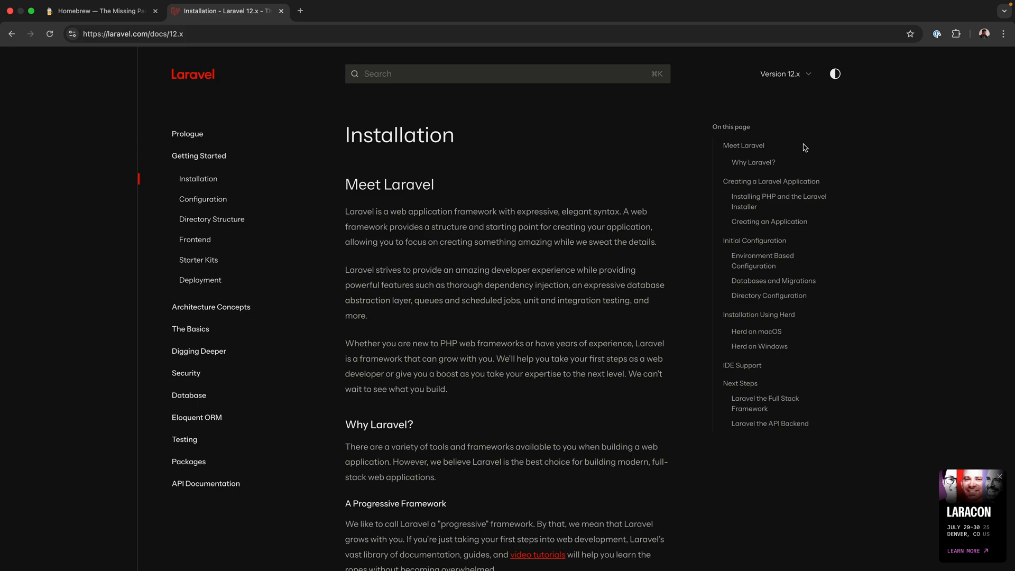
scroll(down, 3)
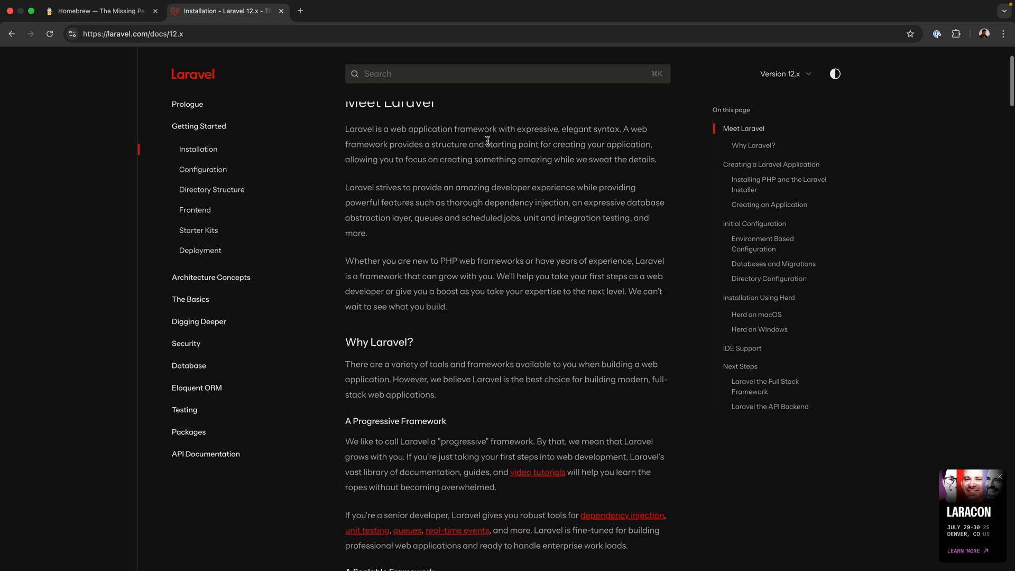
Step: Scroll to the Installing PHP and the Laravel Installer section with the macOS command
scroll(down, 3)
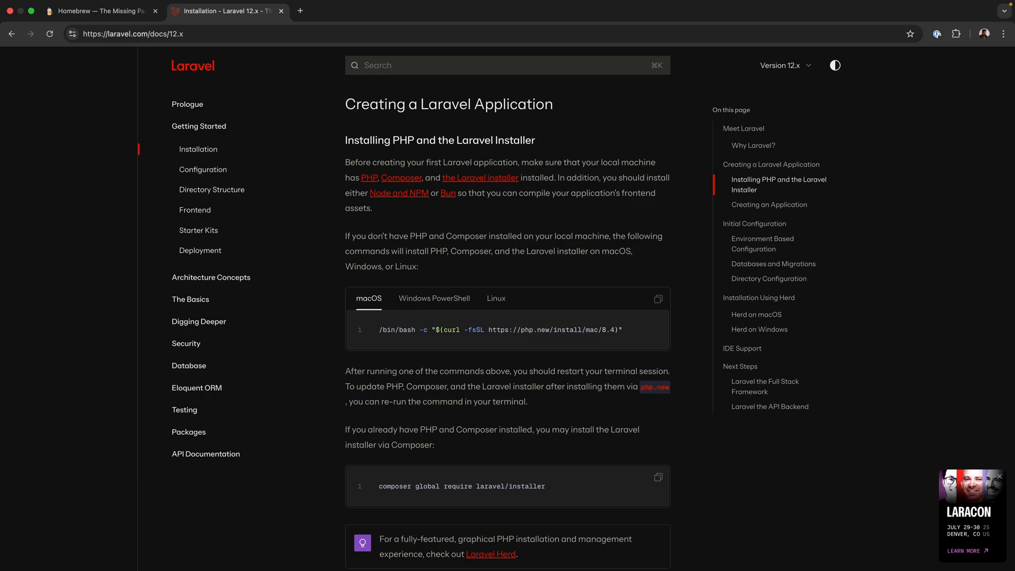
mouse_move(278, 274)
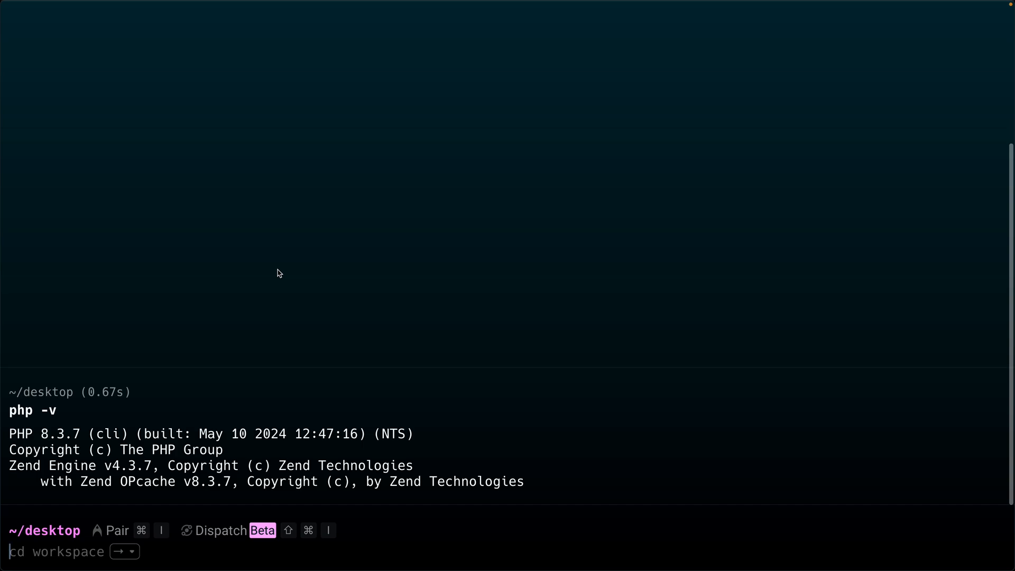
mouse_move(247, 461)
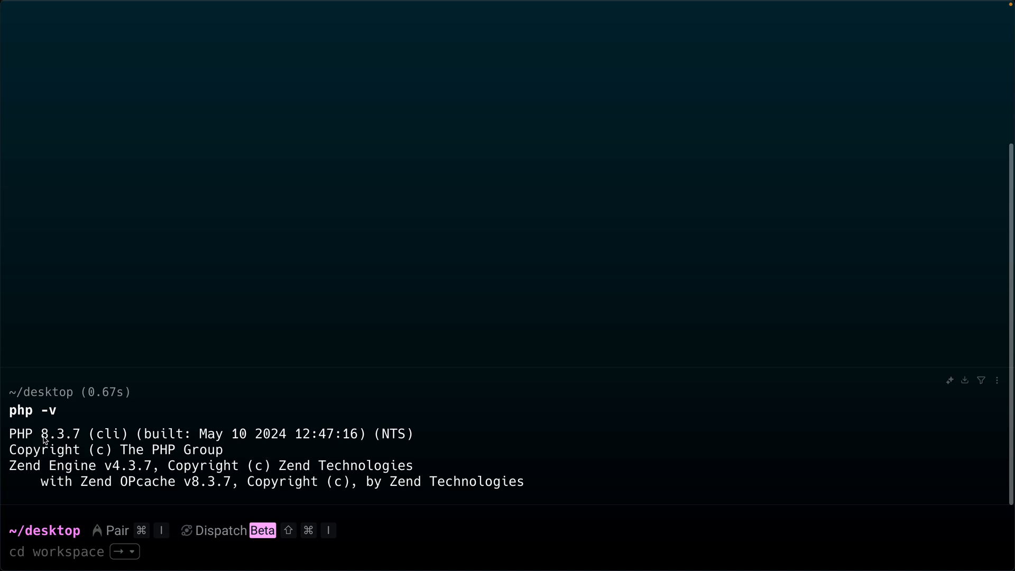
Step: Run php -v in Warp to confirm PHP 8.3.7 is installed
double_click(59, 433)
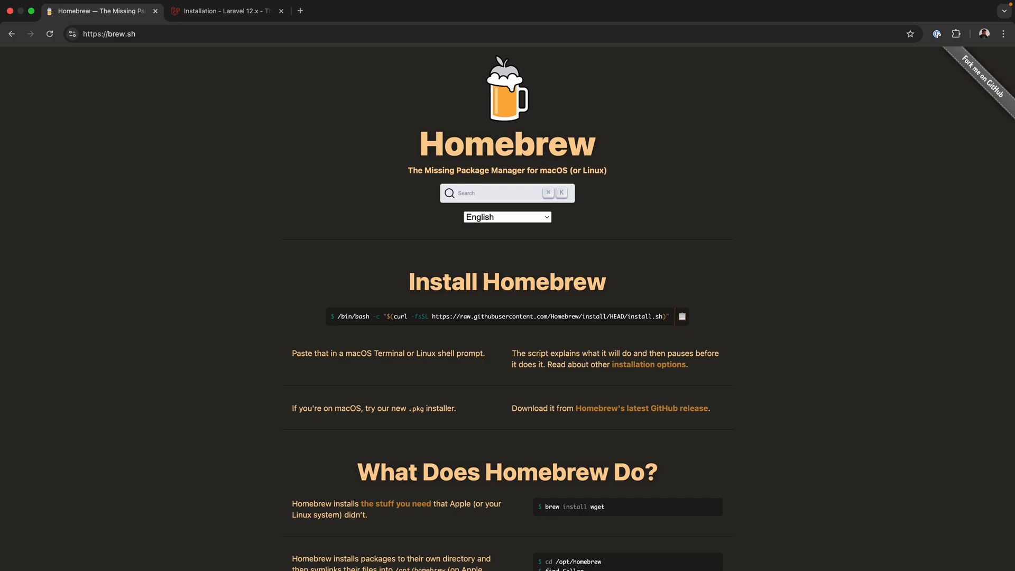
mouse_move(535, 267)
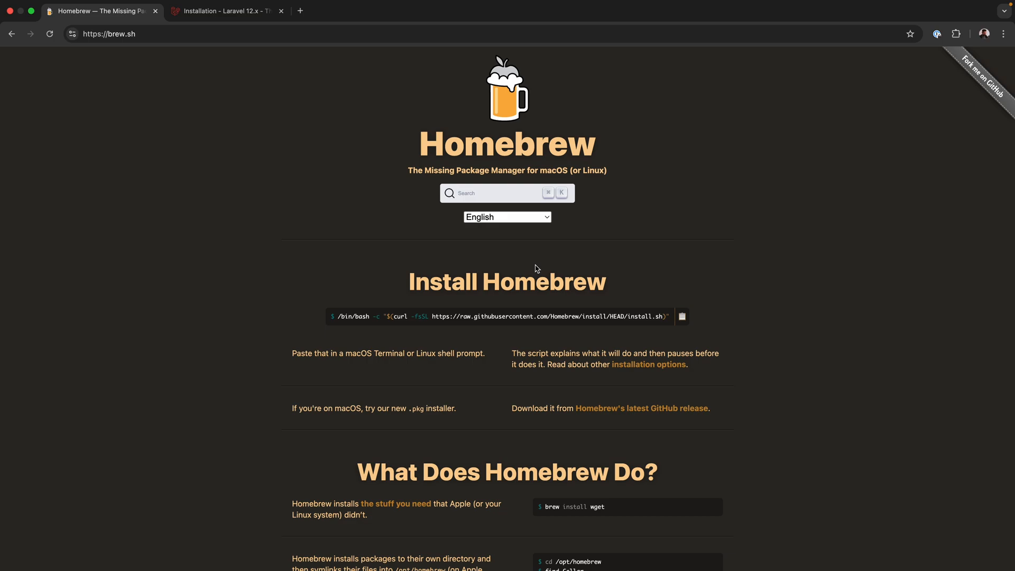
mouse_move(563, 301)
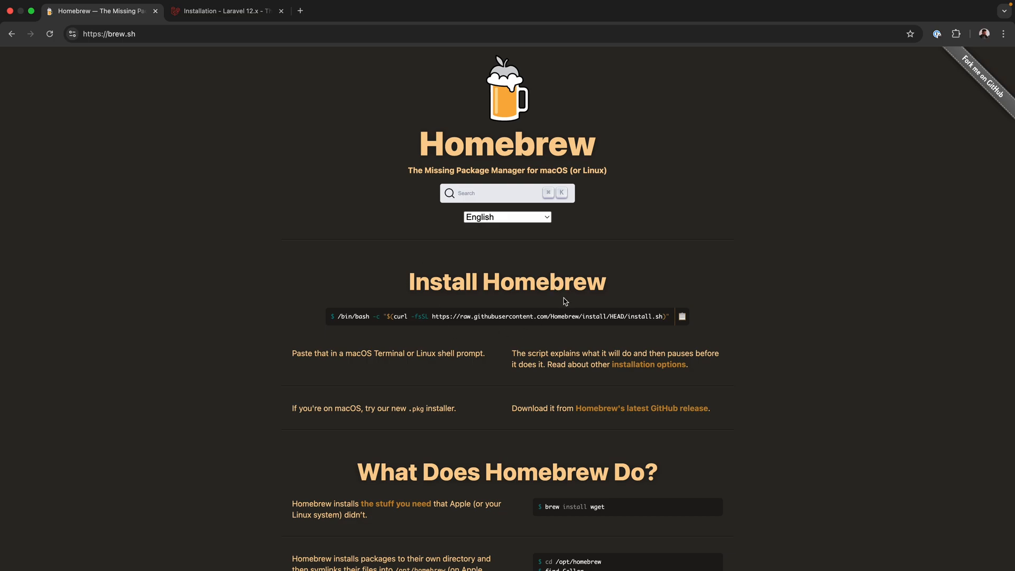
Step: Copy the Install Homebrew command from brew.sh
click(682, 316)
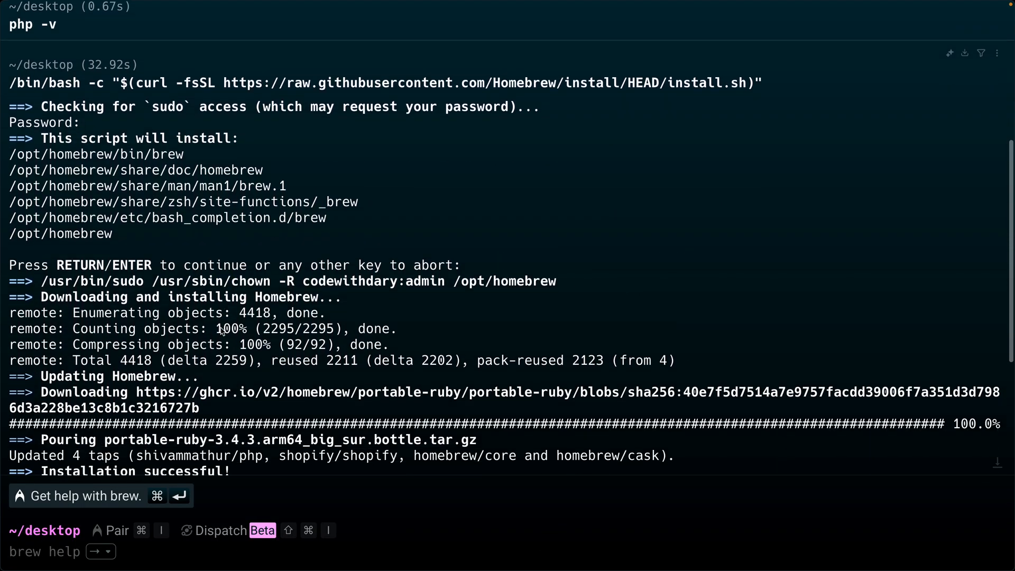
Step: Run the pasted Homebrew install script in Warp until it reports Installation successful
double_click(111, 376)
text(composer)
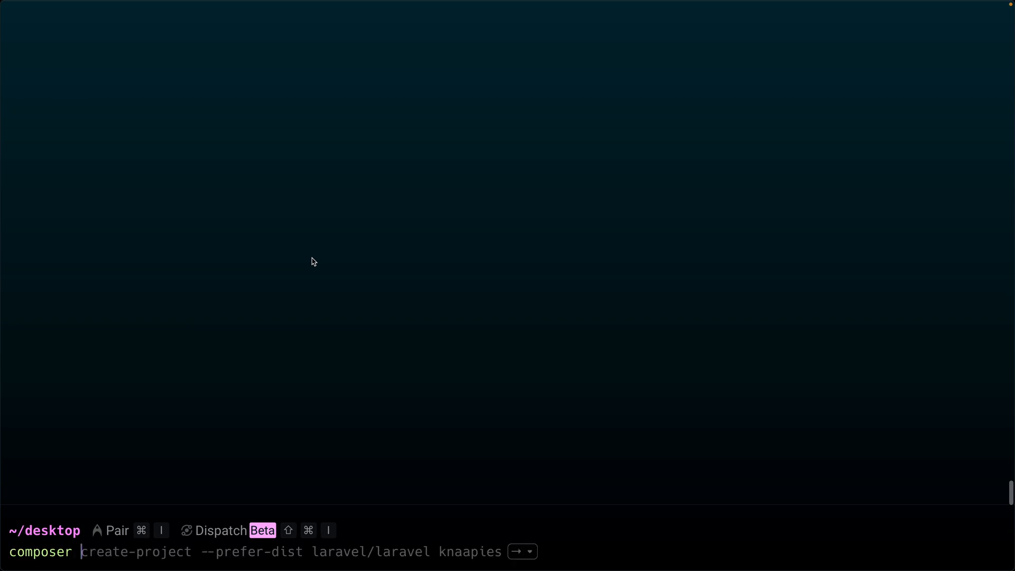
Step: Run composer -v to list Composer commands, then start brew install php and composer commands
text(-v)
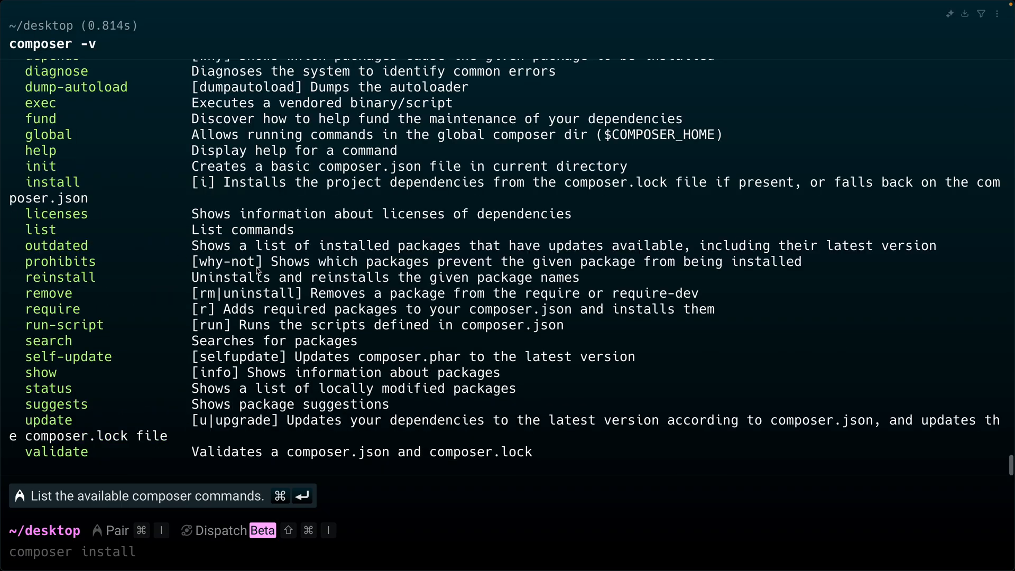
text(brew install php)
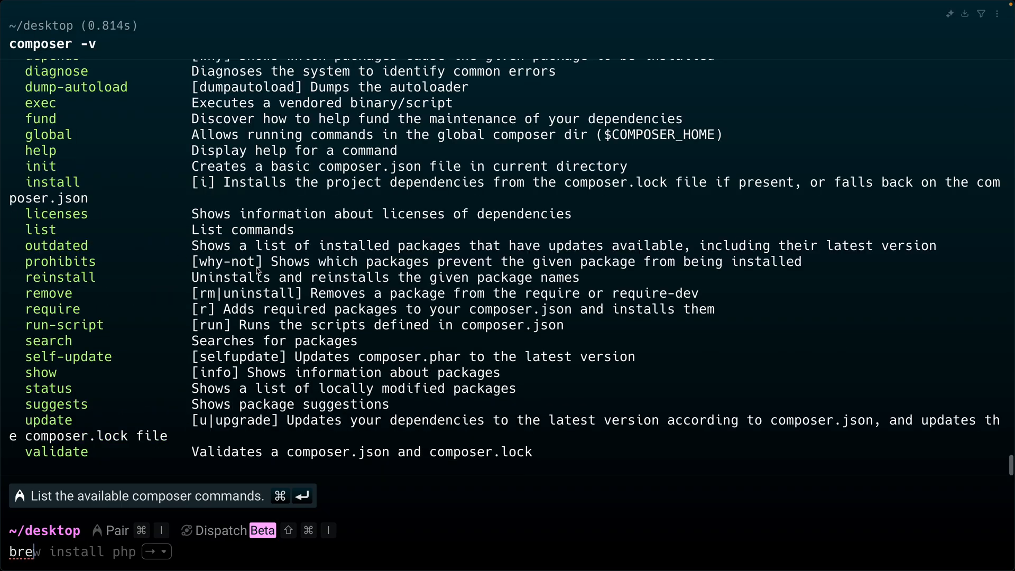
text(composer global require)
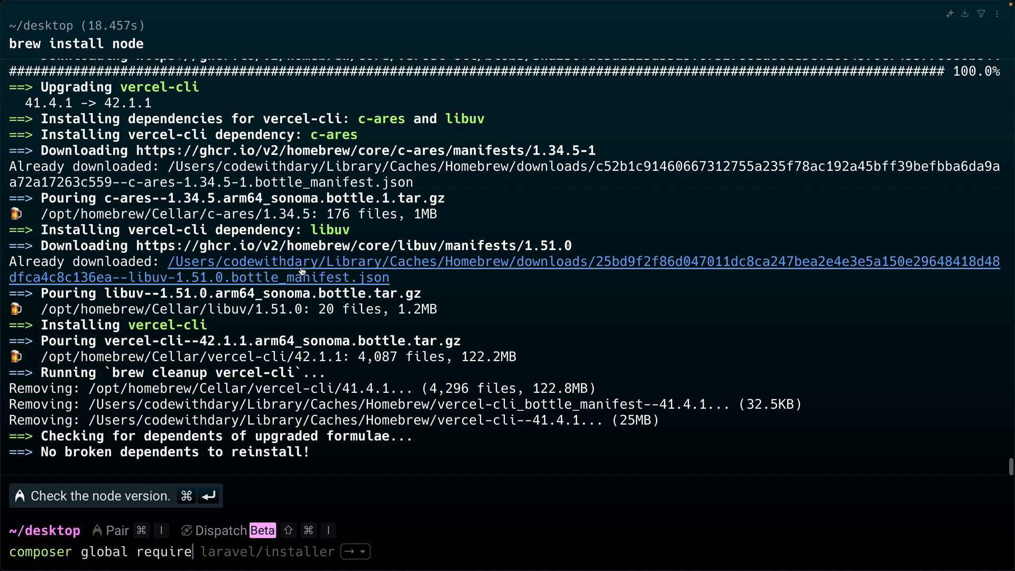
Step: Run composer global require laravel/installer to add the Laravel installer v5.15.0 globally
text(la)
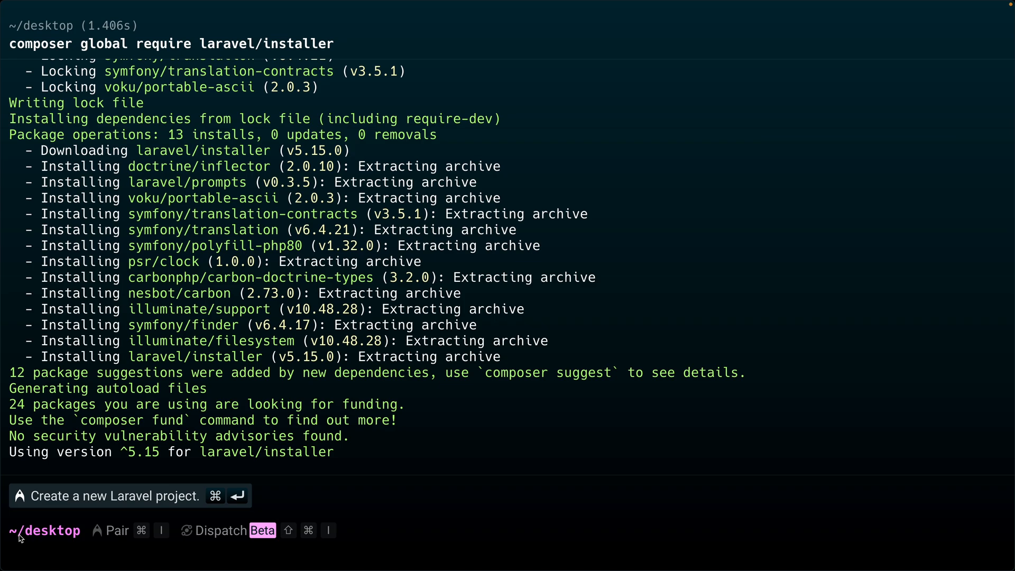
mouse_move(38, 535)
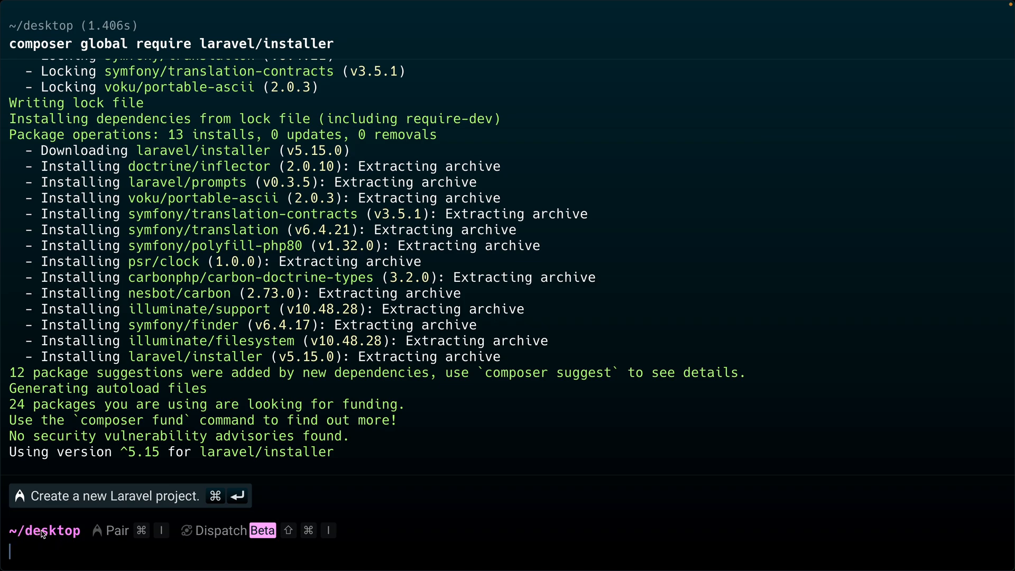
Step: Run mkdir tutorials (already exists) and cd tutorials to work inside the folder
text(mkdir)
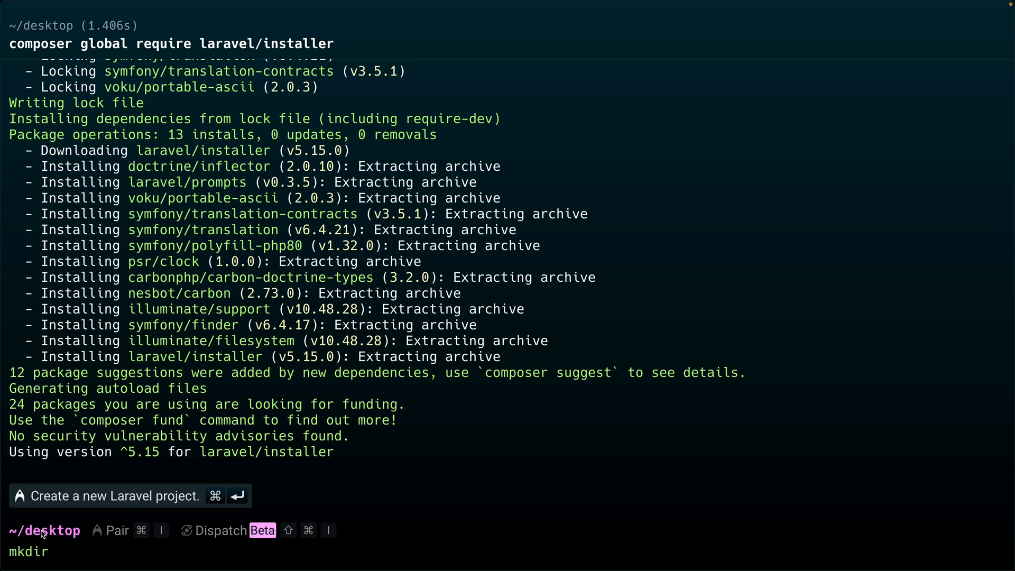
text(tutorials/)
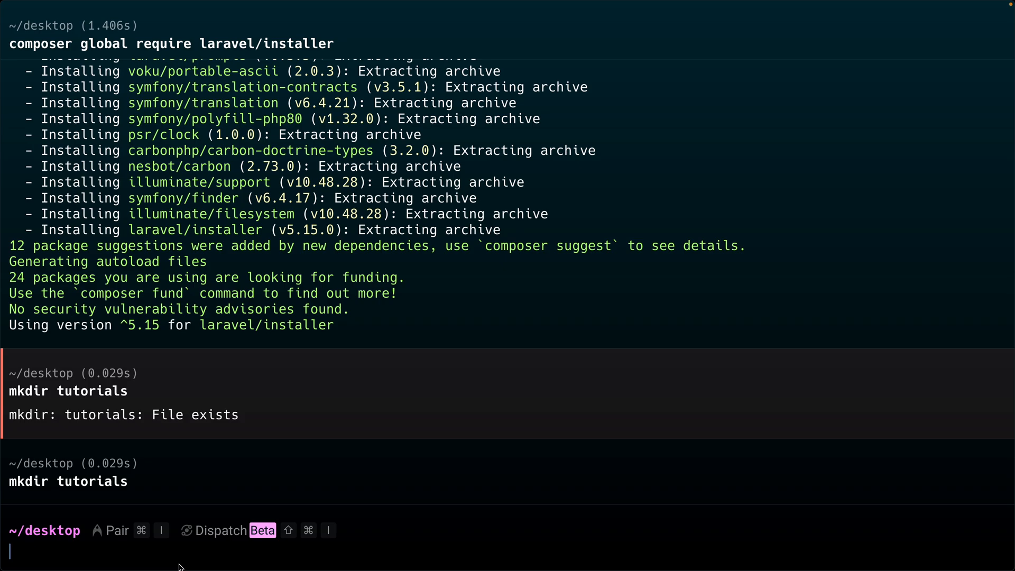
text(cd tutorials)
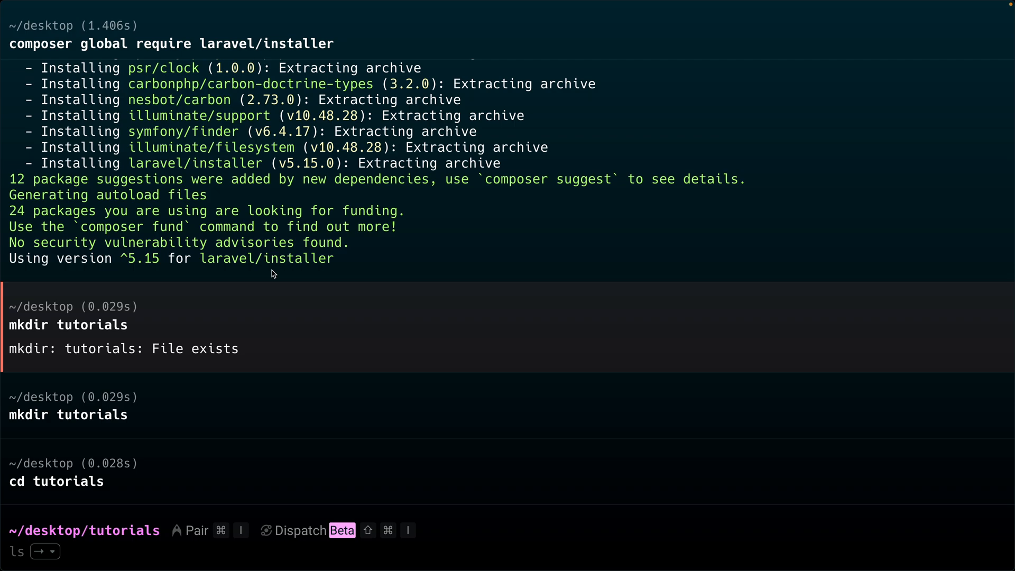
Step: Run laravel new laravel-mastery and choose the React starter kit
text(laravel new my-react-app3)
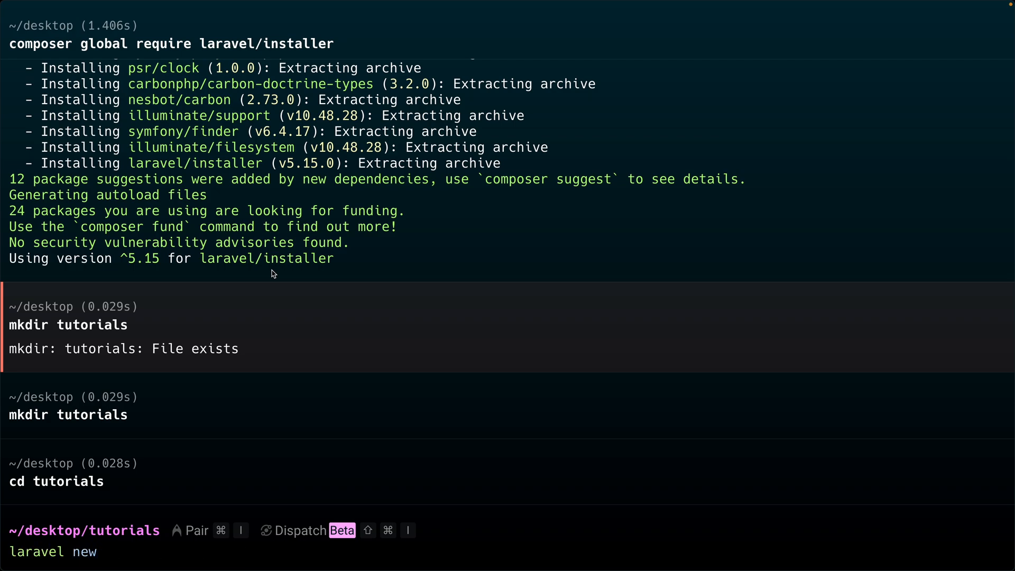
text(my-react-app3)
text( laravel-mastery)
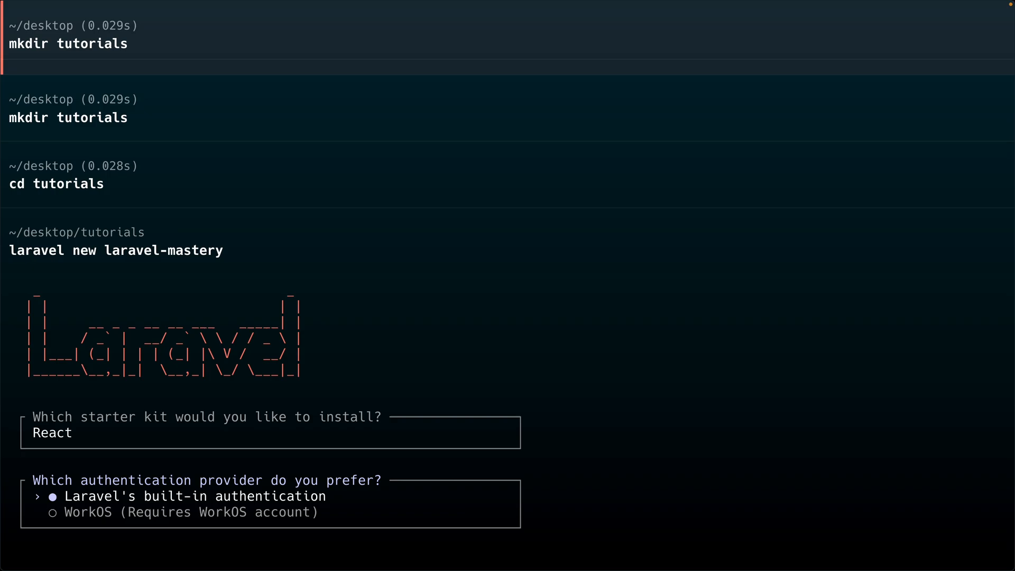
Step: Pick the authentication provider at the prompt so the laravel-mastery build completes
key(Down)
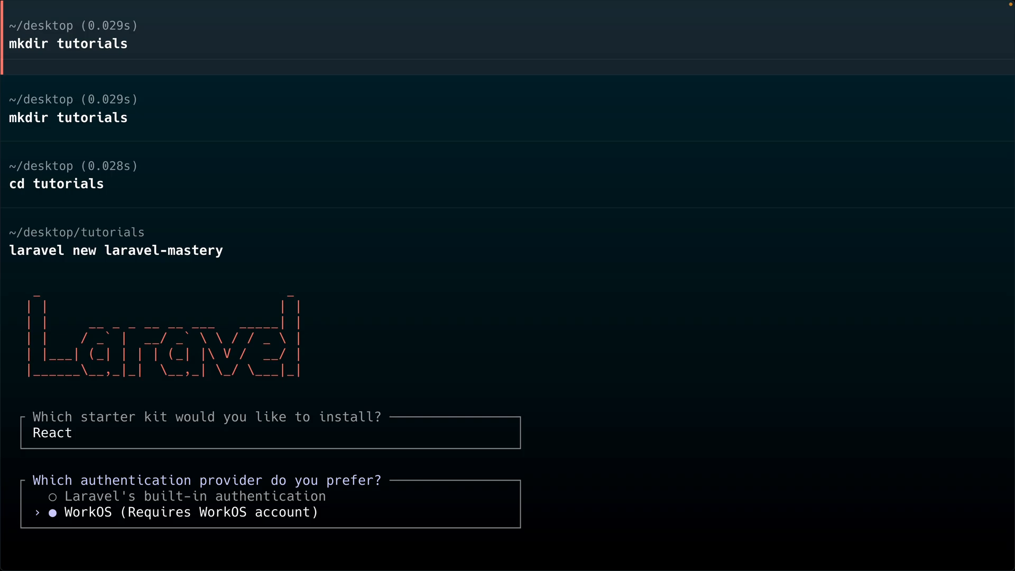
key(up)
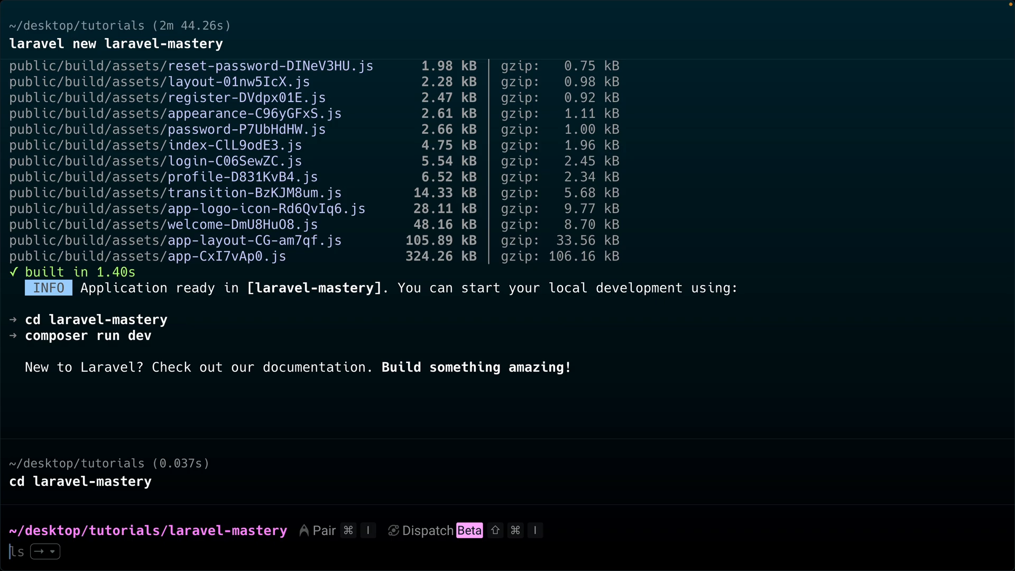
mouse_move(93, 481)
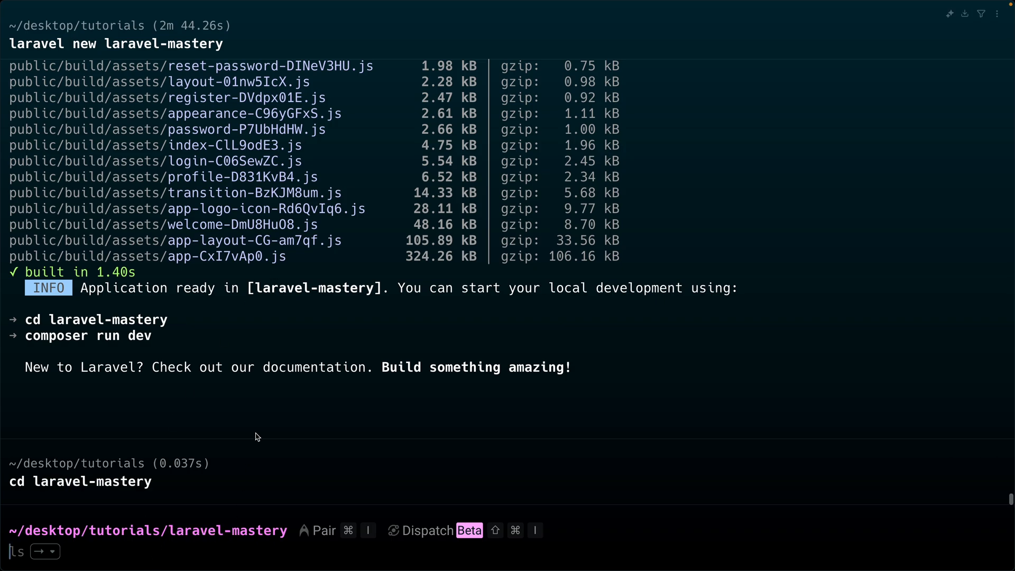
text(php artisan)
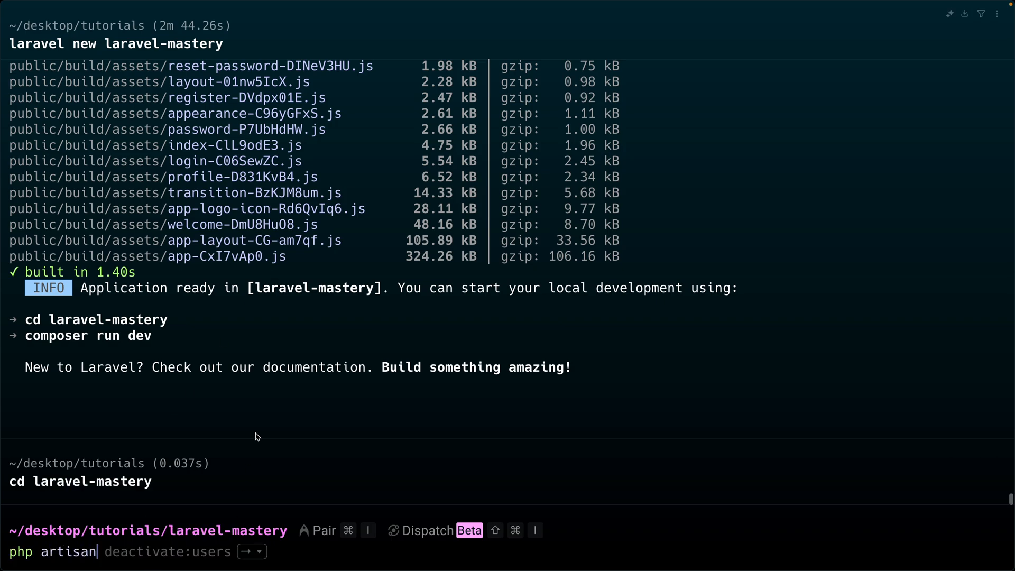
text(serve)
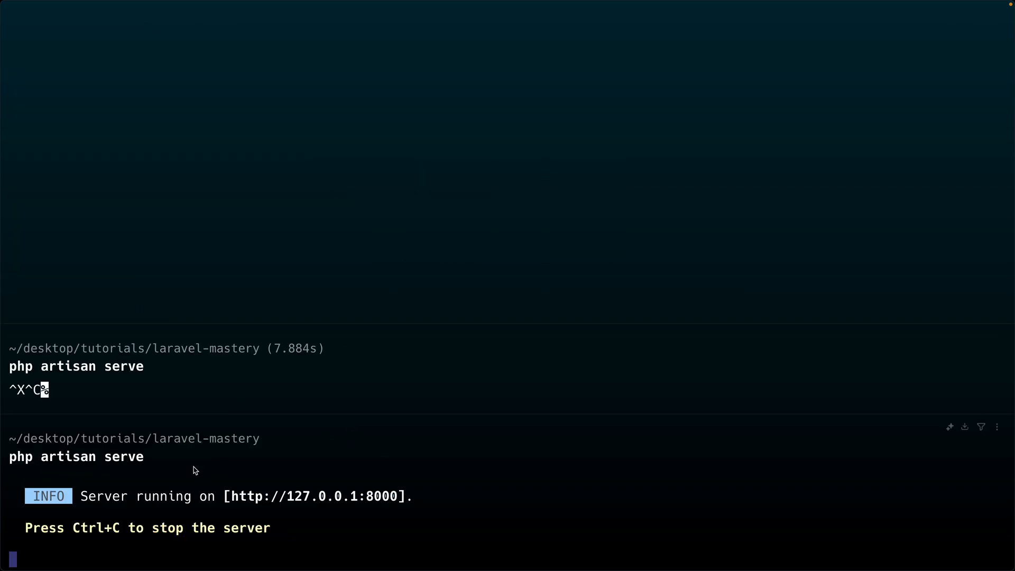
drag(223, 496, 388, 496)
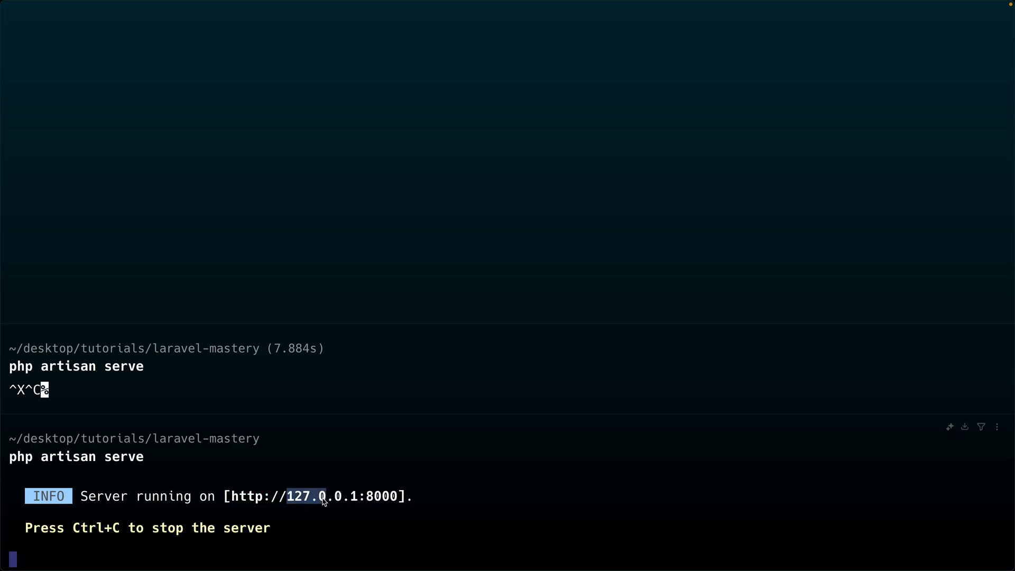
drag(324, 496, 359, 496)
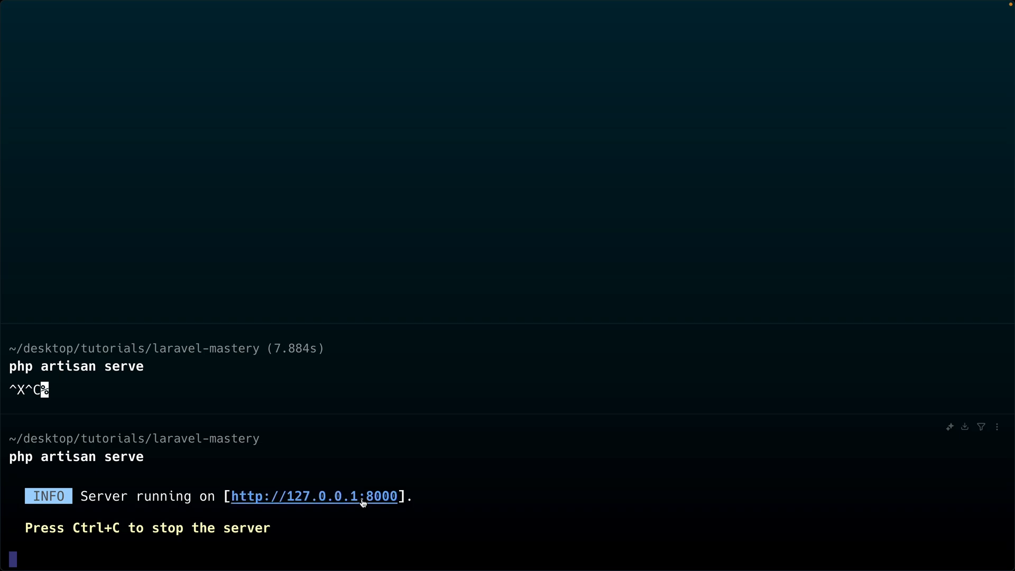
double_click(381, 495)
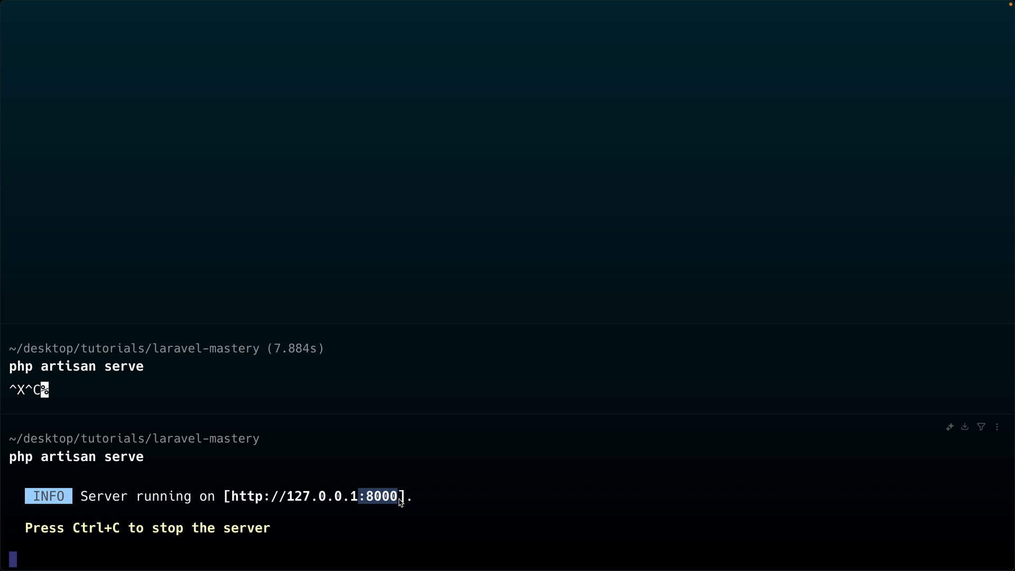
mouse_move(272, 506)
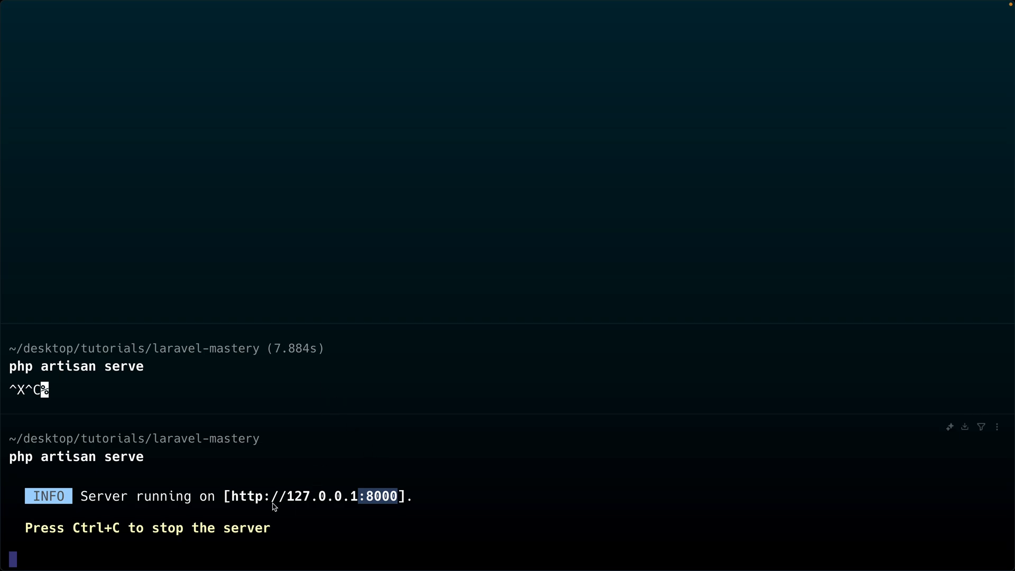